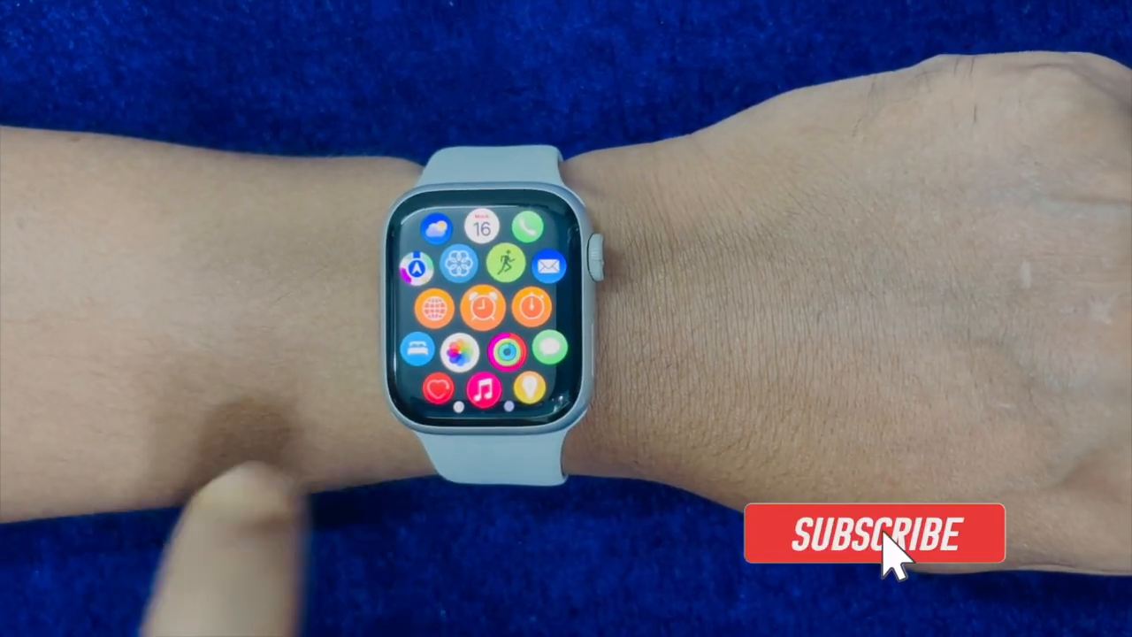
Launch the Watch app from Utilities and go to the watch's Calendar settings.
{"action": "left_click", "coordinate": [875, 533]}
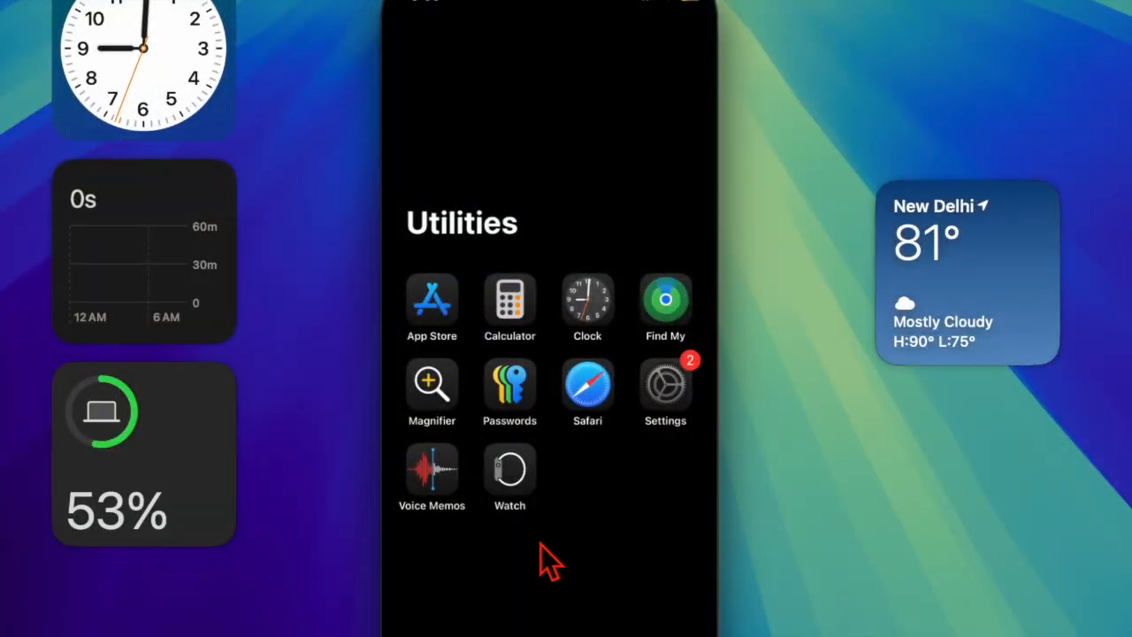
{"action": "left_click", "coordinate": [510, 470]}
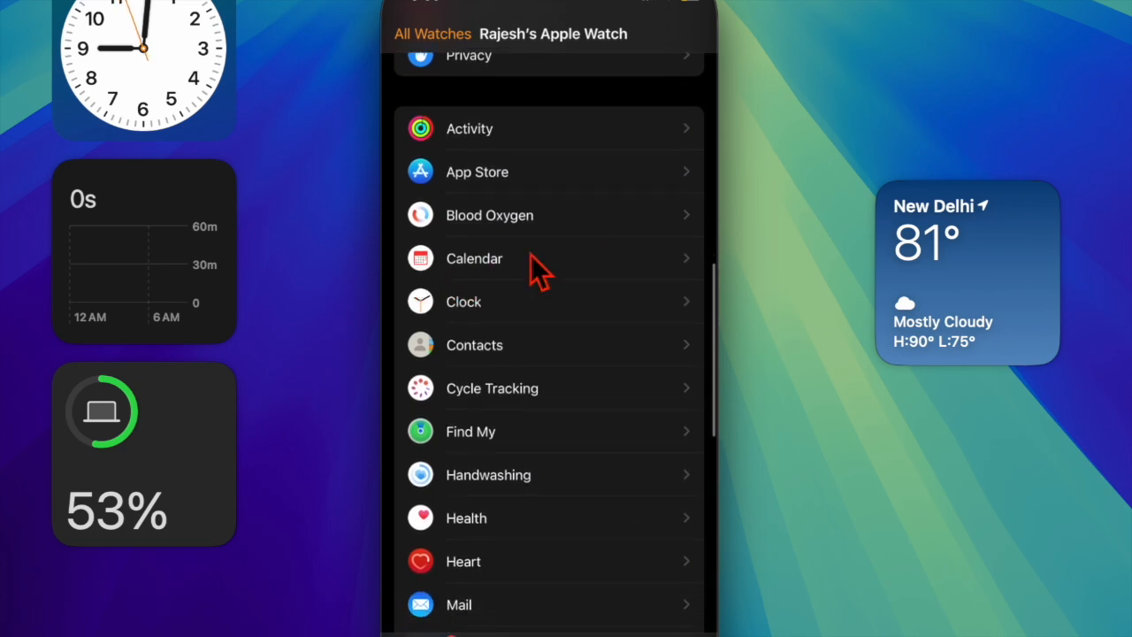
{"action": "left_click", "coordinate": [474, 258]}
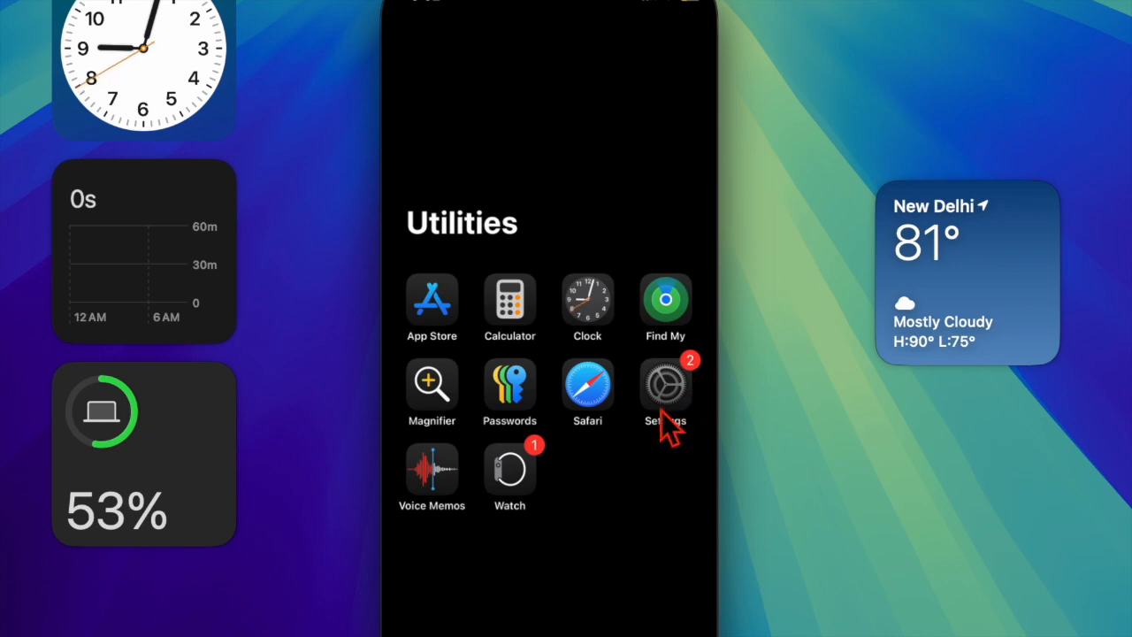
Go to Settings > Apple Account > iCloud and show all apps saving to iCloud.
{"action": "left_click", "coordinate": [665, 384]}
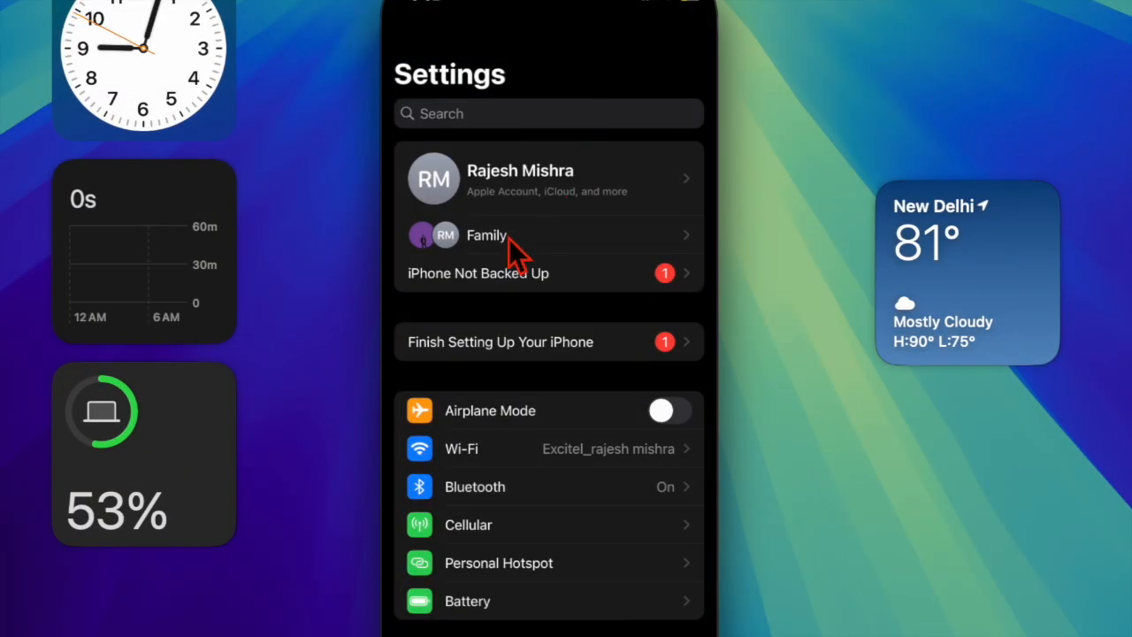
{"action": "left_click", "coordinate": [520, 177]}
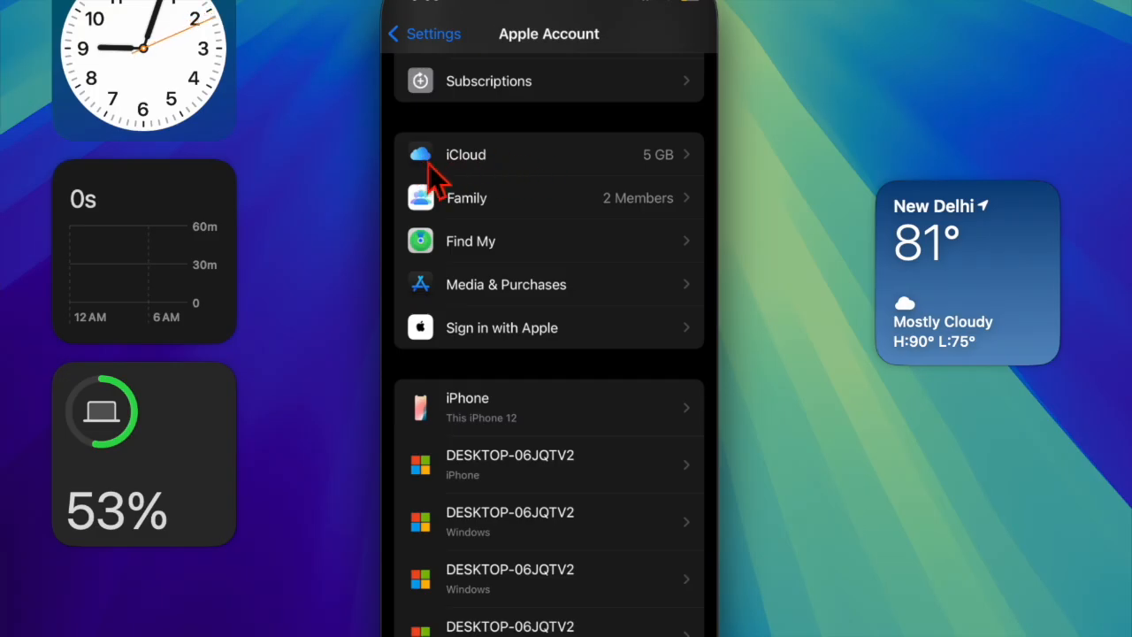
{"action": "left_click", "coordinate": [465, 154]}
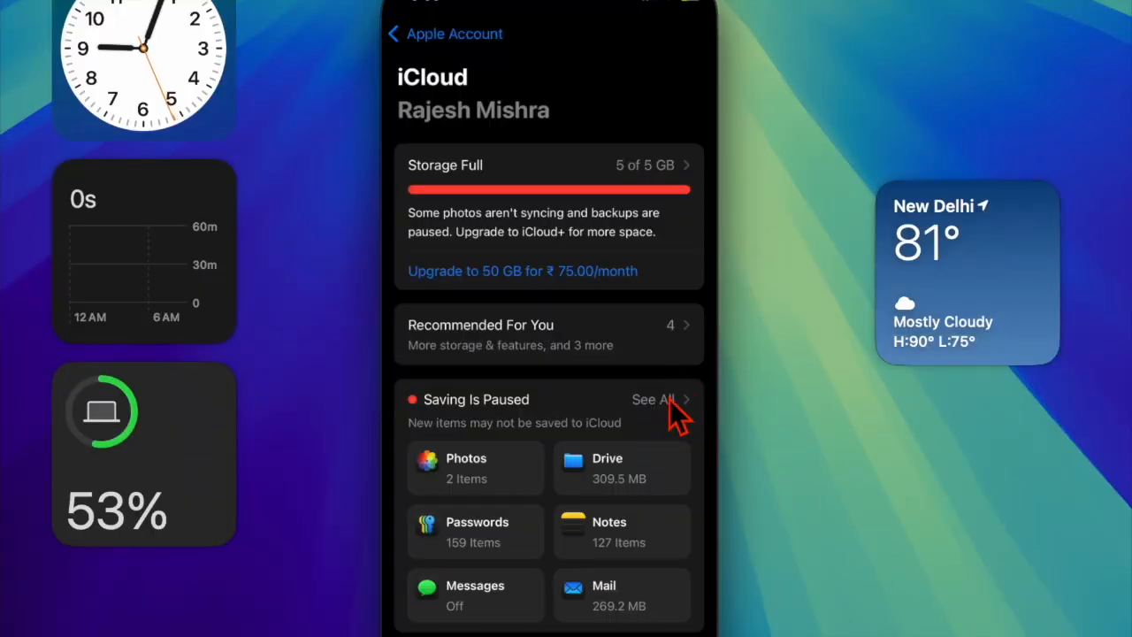
{"action": "left_click", "coordinate": [652, 398]}
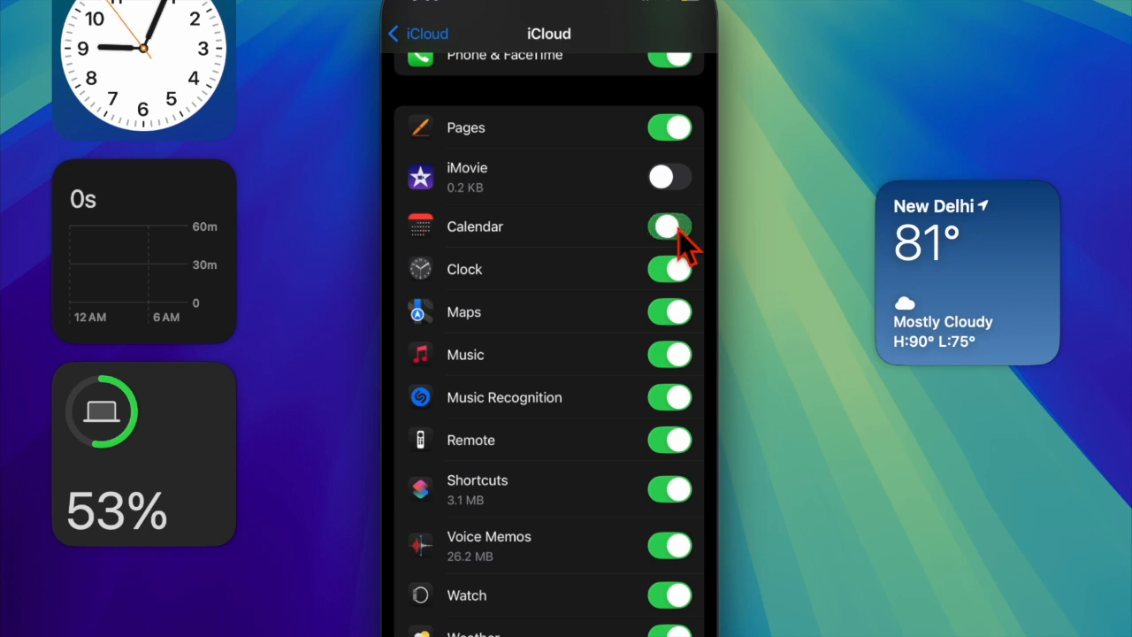
Switch Calendar's iCloud syncing off and back on twice.
{"action": "left_click", "coordinate": [670, 227]}
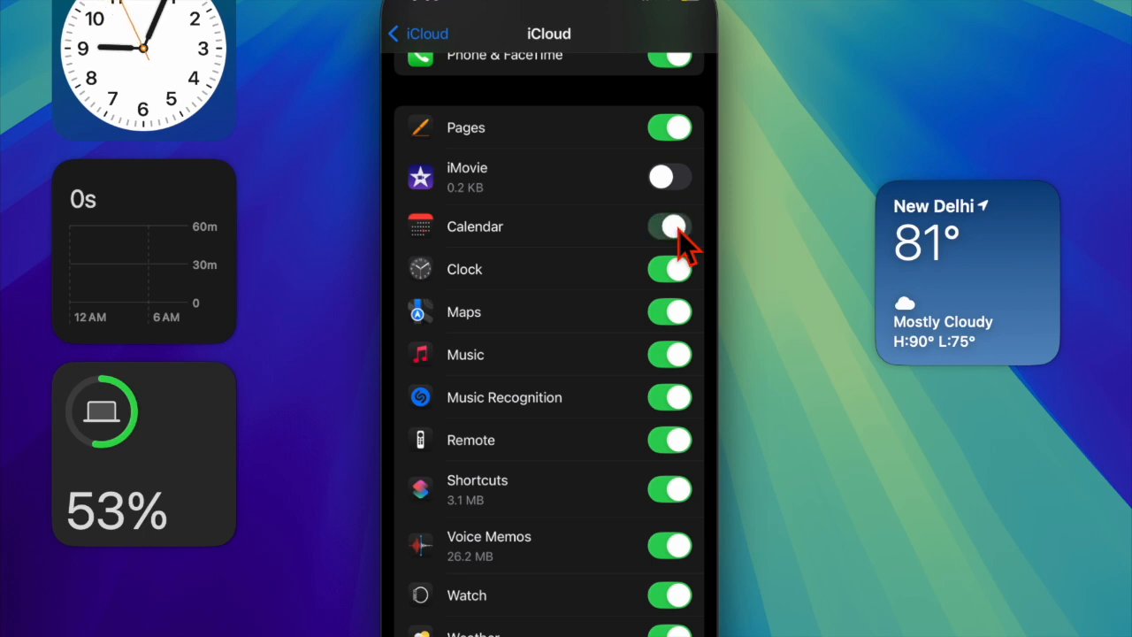
{"action": "left_click", "coordinate": [670, 227]}
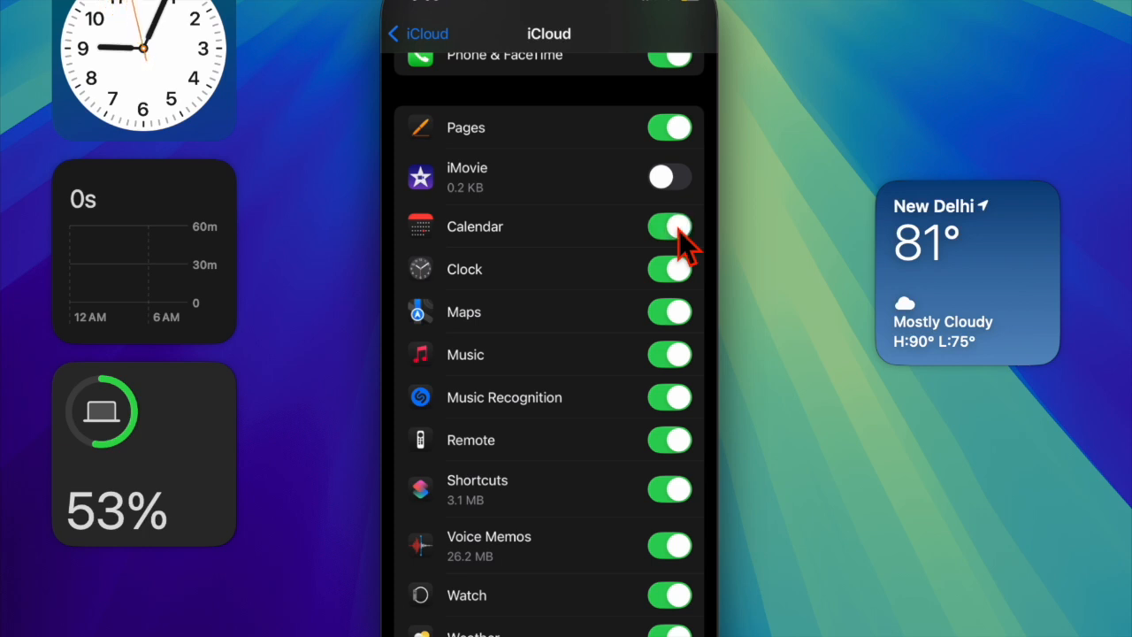
{"action": "left_click", "coordinate": [670, 227]}
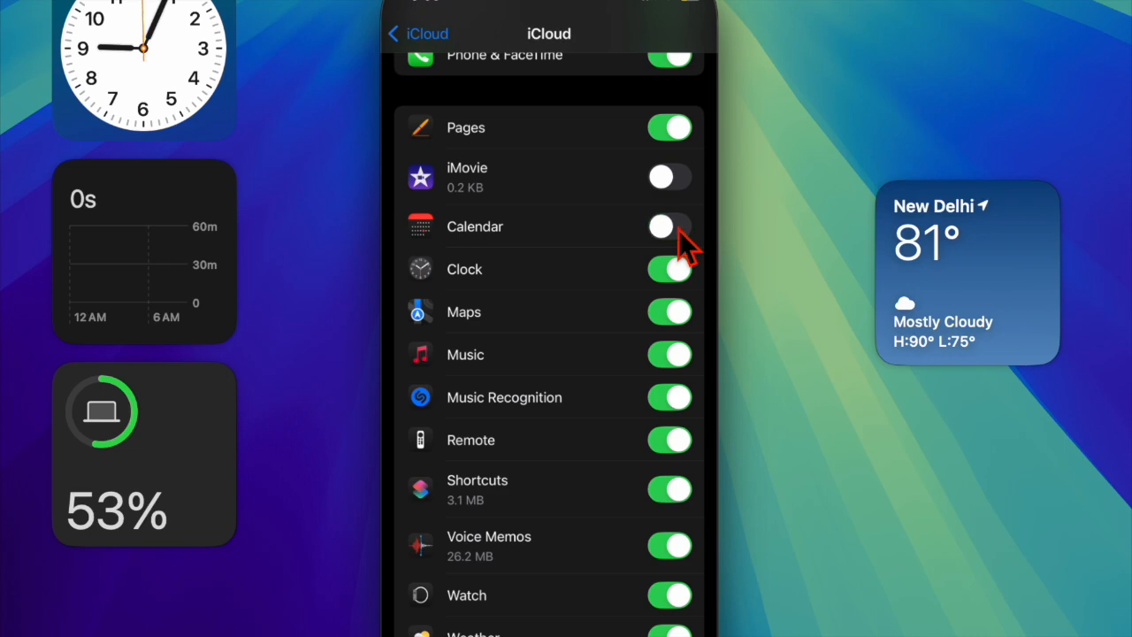
{"action": "left_click", "coordinate": [669, 226]}
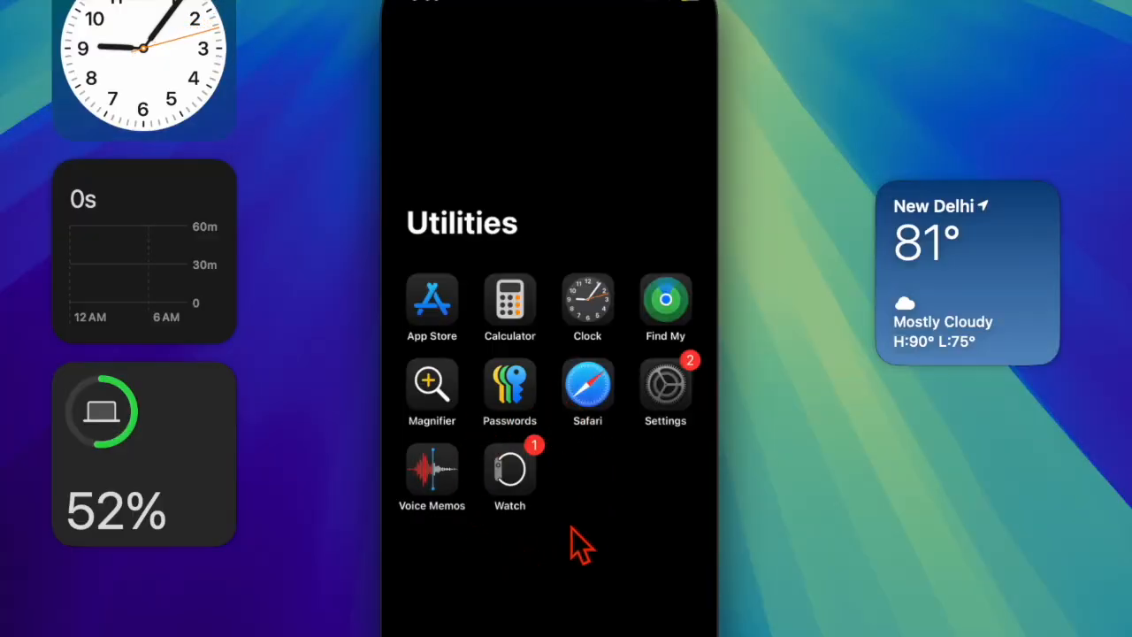
{"action": "mouse_move", "coordinate": [606, 460]}
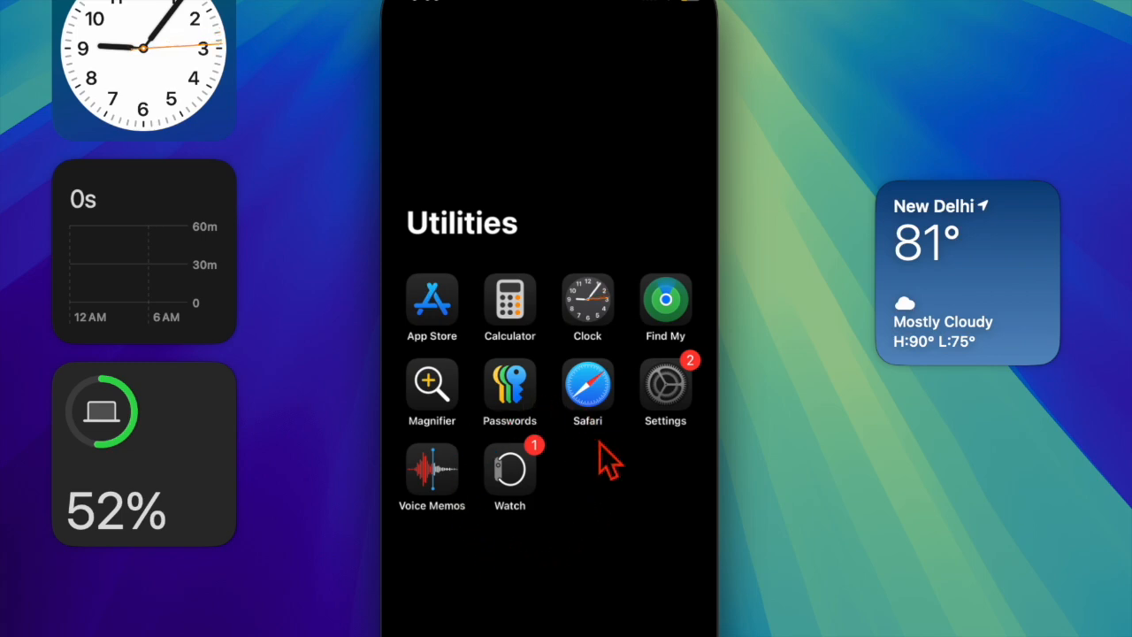
{"action": "left_click", "coordinate": [666, 385]}
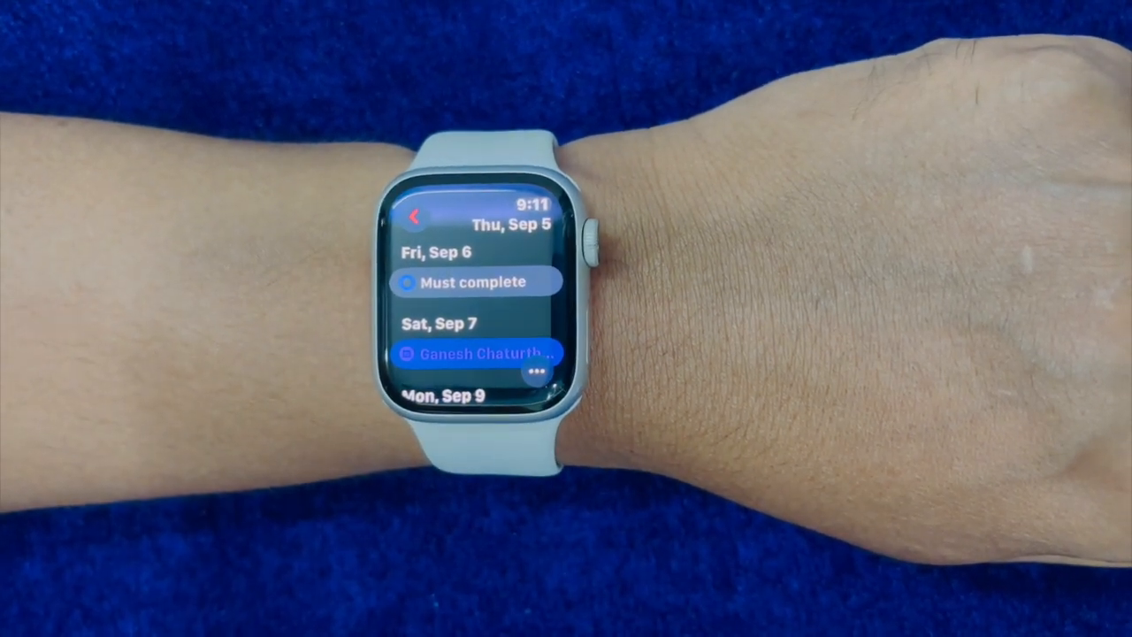
Scroll the watch calendar to the Must complete events on Sep 6, 10 and 11.
{"action": "scroll", "scroll_direction": "down", "scroll_amount": 3}
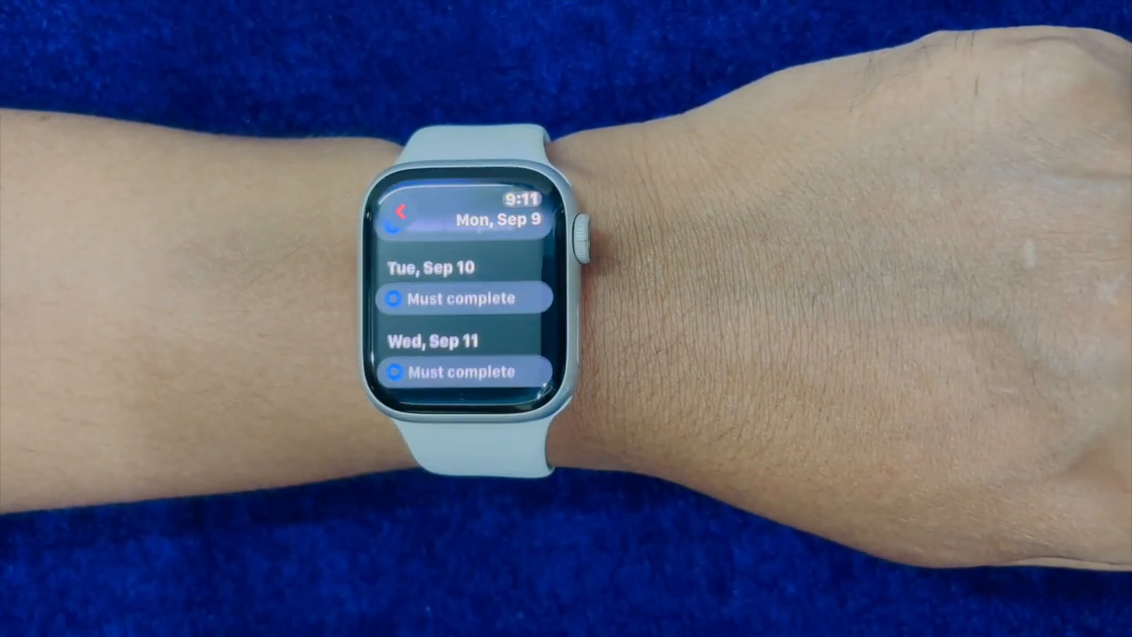
{"action": "scroll", "scroll_direction": "down", "scroll_amount": 3}
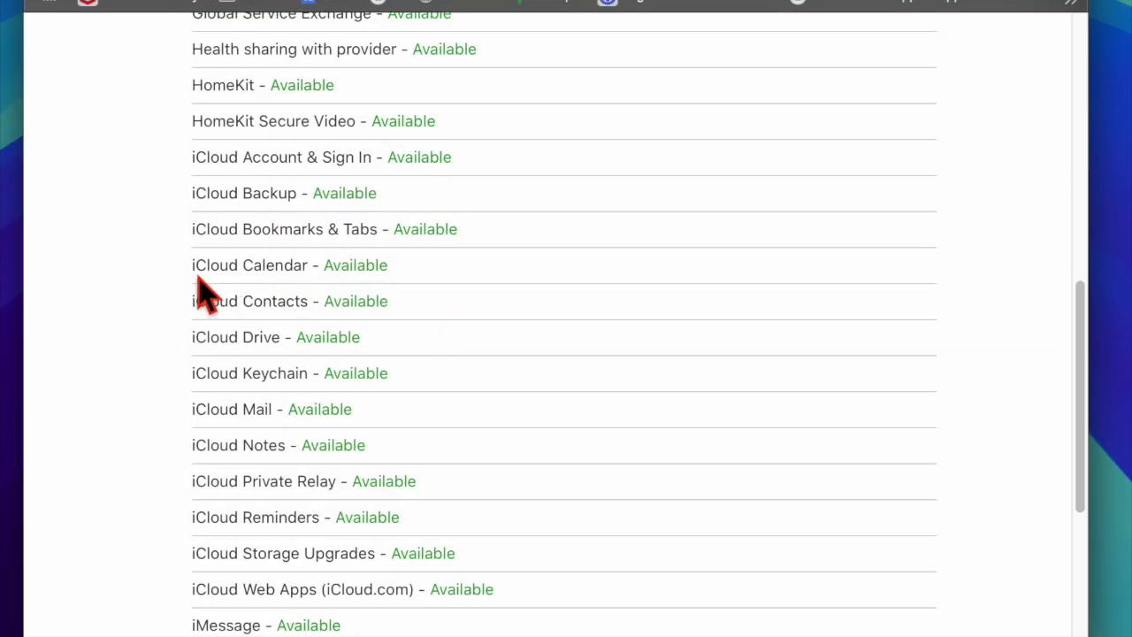
{"action": "mouse_move", "coordinate": [354, 283]}
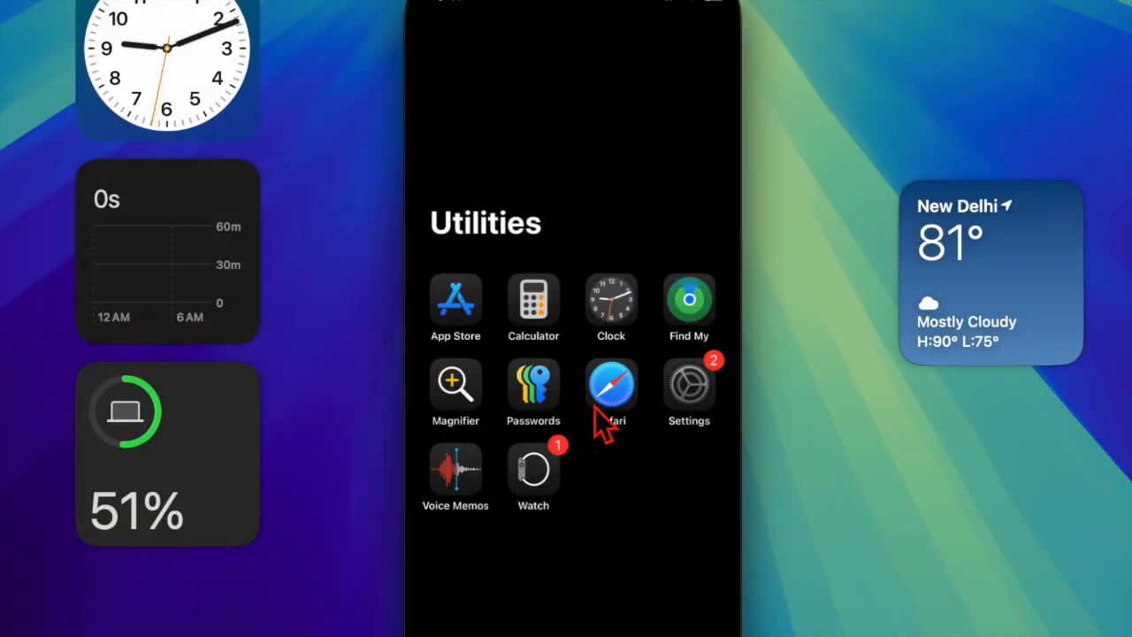
{"action": "mouse_move", "coordinate": [517, 588]}
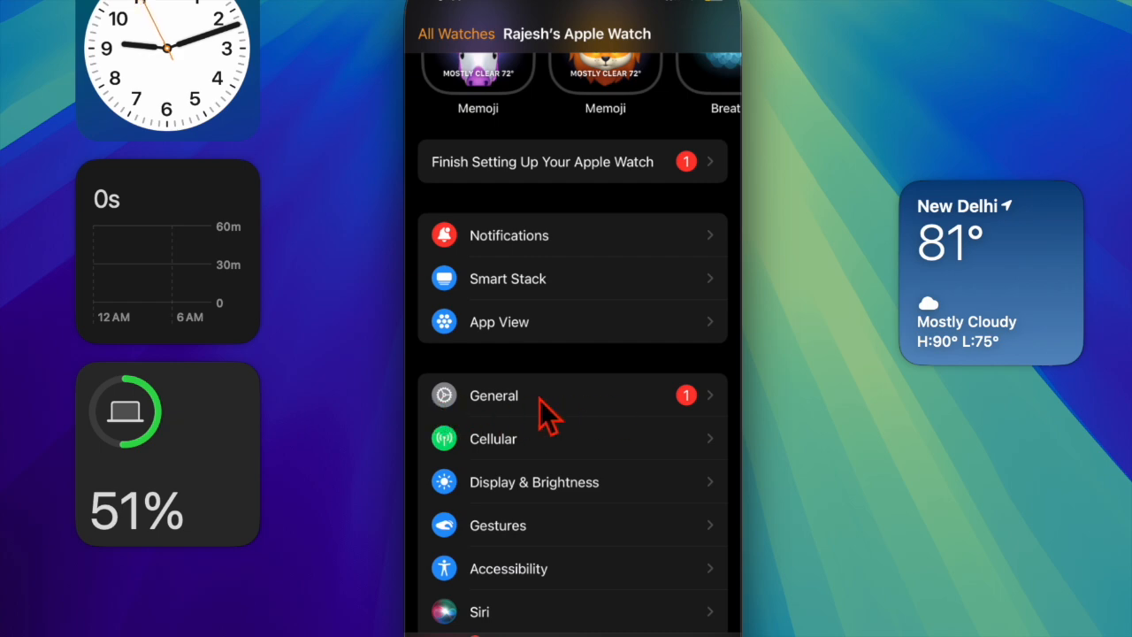
Go to General > Software Update to find watchOS 11.1 Beta 2.
{"action": "left_click", "coordinate": [494, 395]}
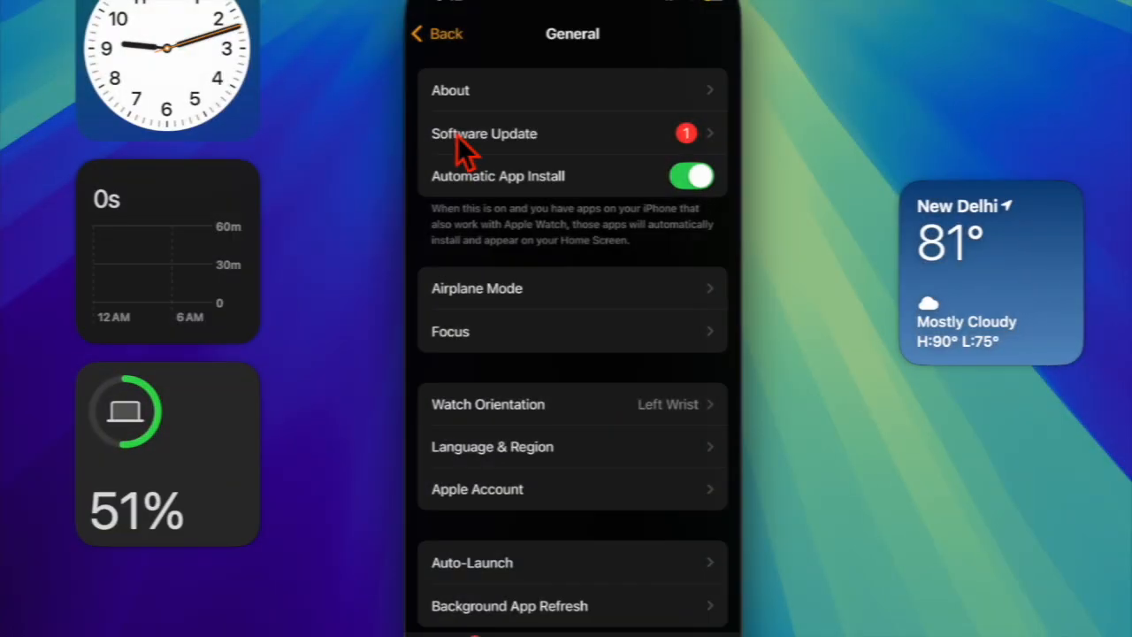
{"action": "left_click", "coordinate": [484, 134]}
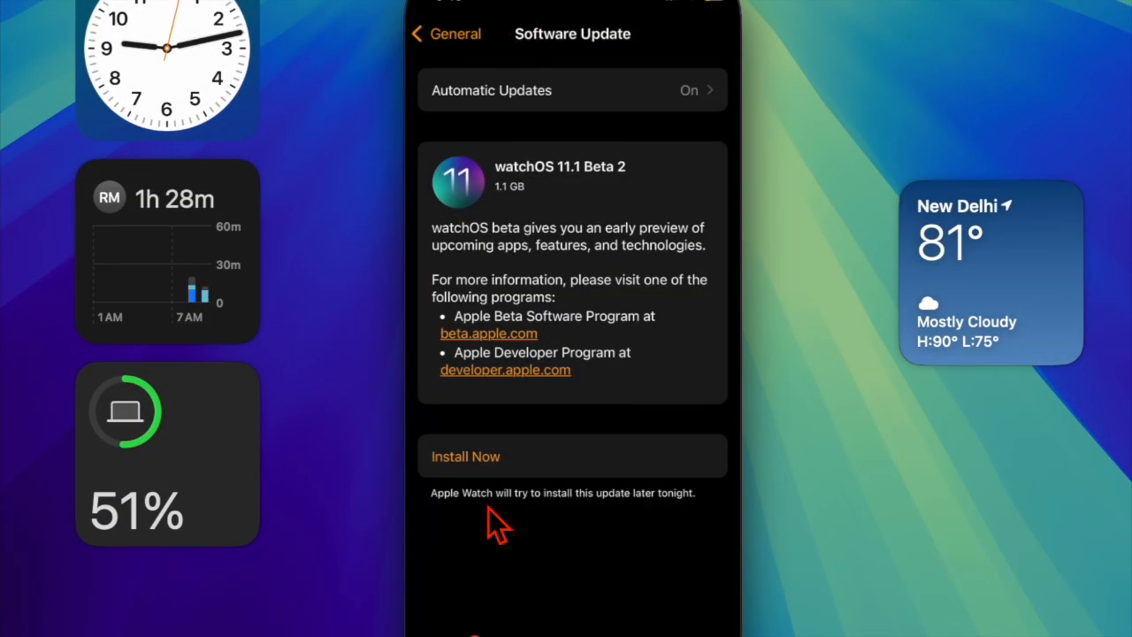
{"action": "mouse_move", "coordinate": [610, 353]}
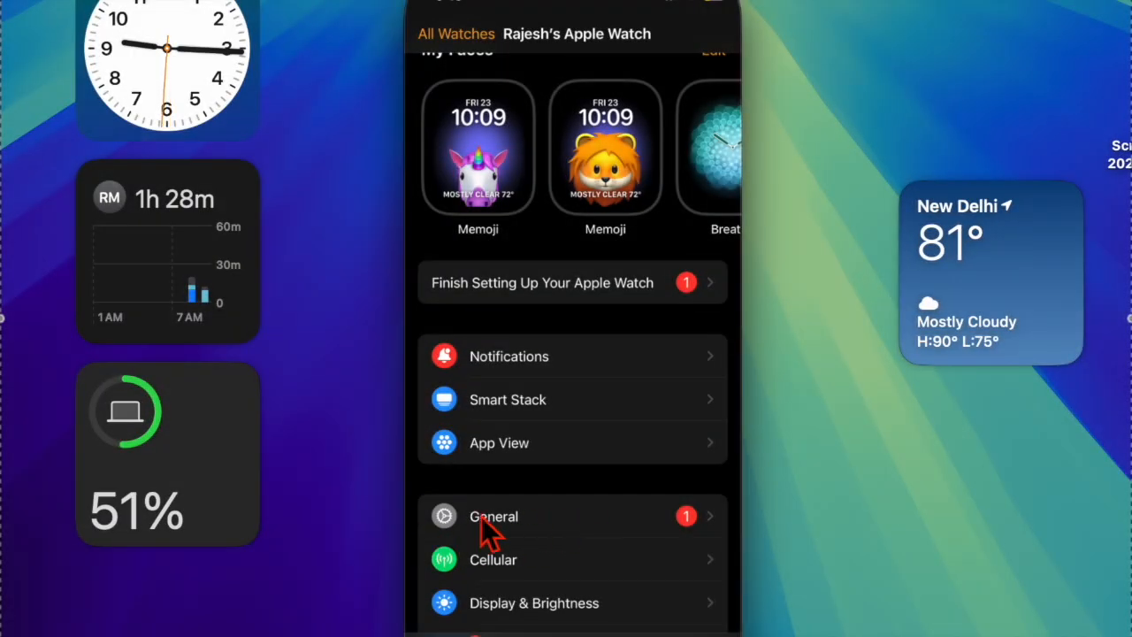
Go to the watch's General settings to reach the erase-all-content reset option.
{"action": "left_click", "coordinate": [493, 517]}
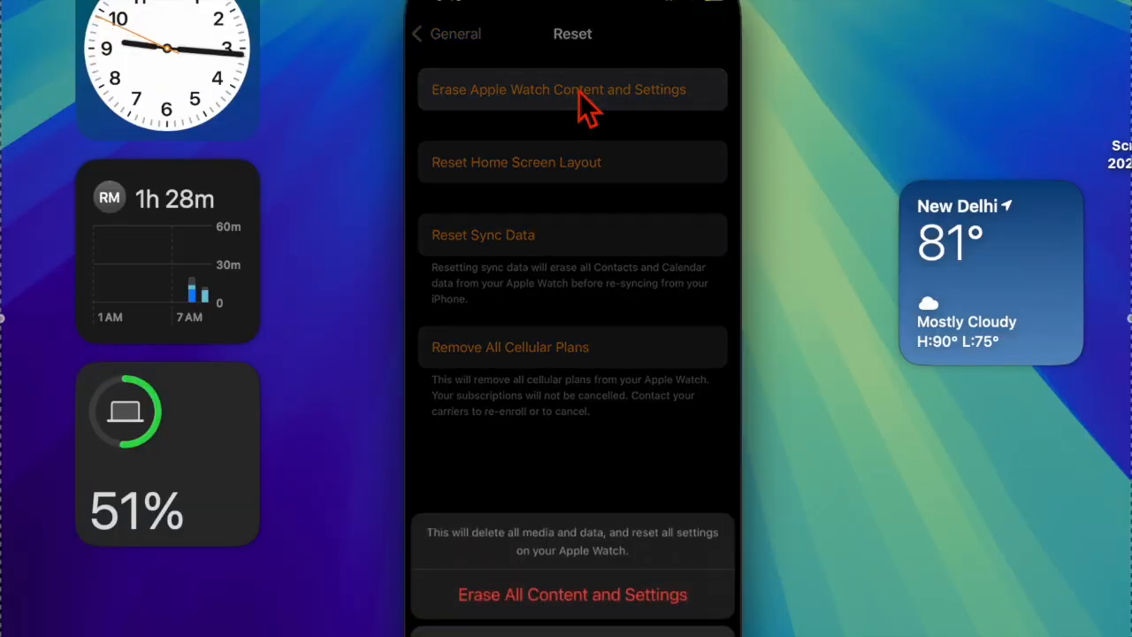
{"action": "mouse_move", "coordinate": [504, 601]}
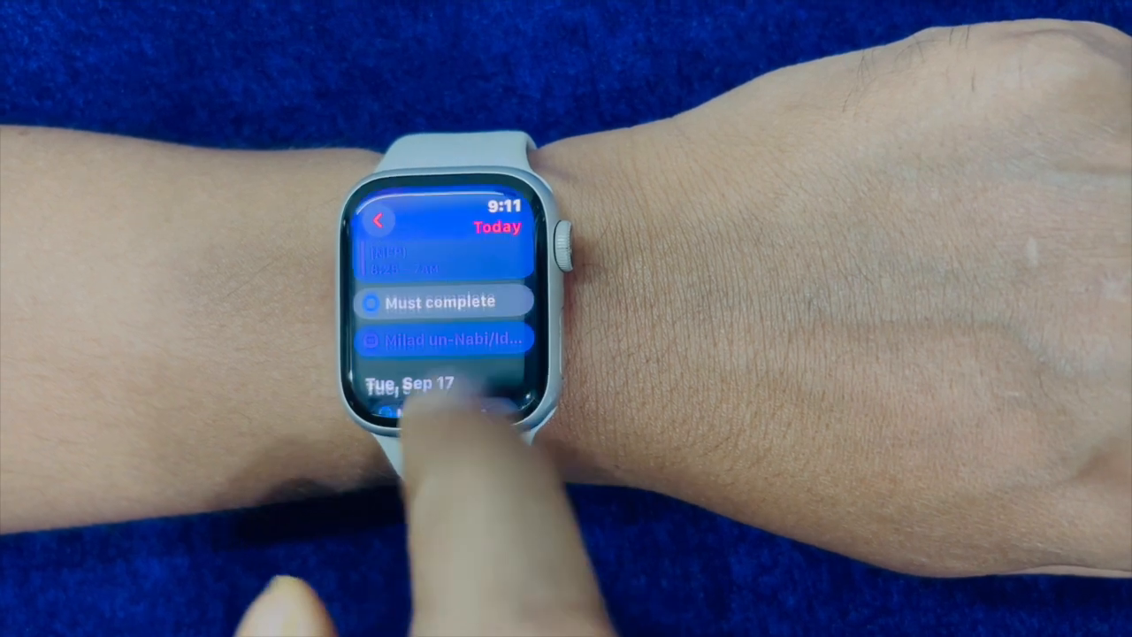
Scroll the watch calendar to the Must complete events on Sep 26, 27 and 30.
{"action": "scroll", "scroll_direction": "down", "scroll_amount": 3}
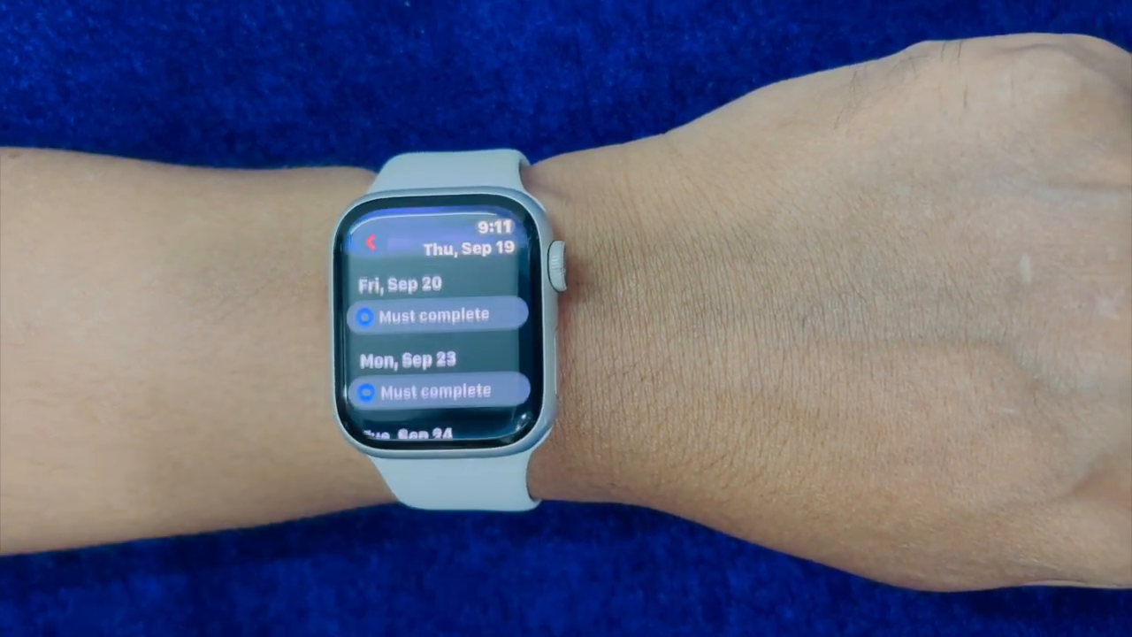
{"action": "scroll", "scroll_direction": "down", "scroll_amount": 3}
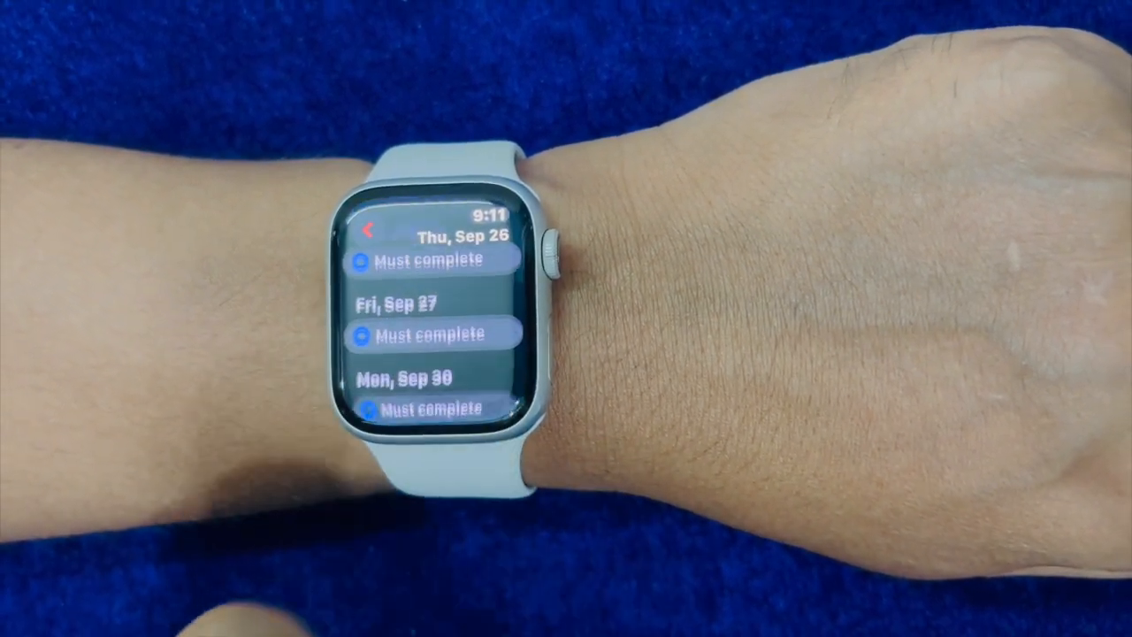